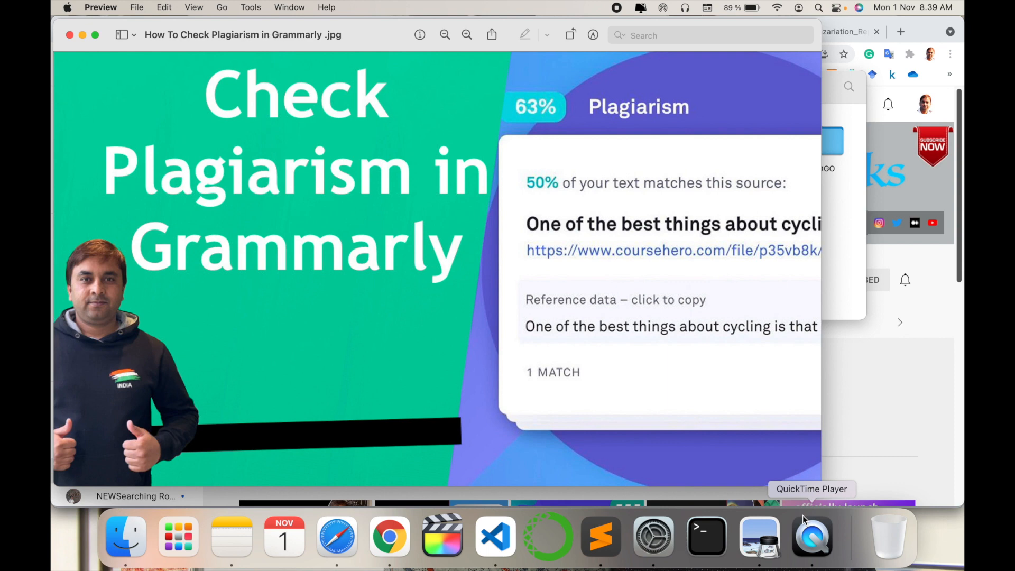
mouse_move(905, 483)
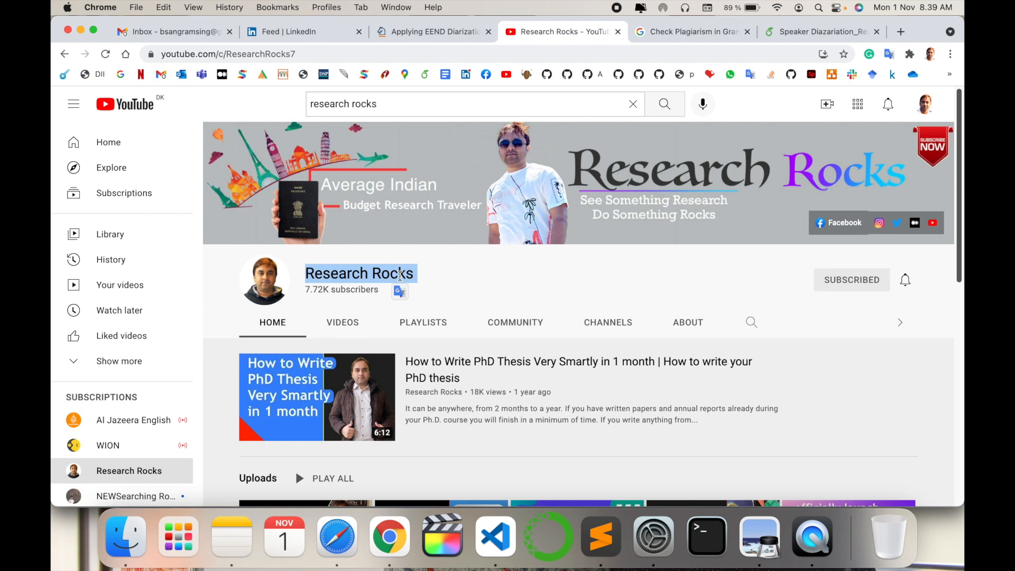
- Search Google for 'Check Plagiarism in Grammarly' and choose the Grammarly Plagiarism Checker result
left_click(902, 31)
type("Check Plagiarism in Grammarly")
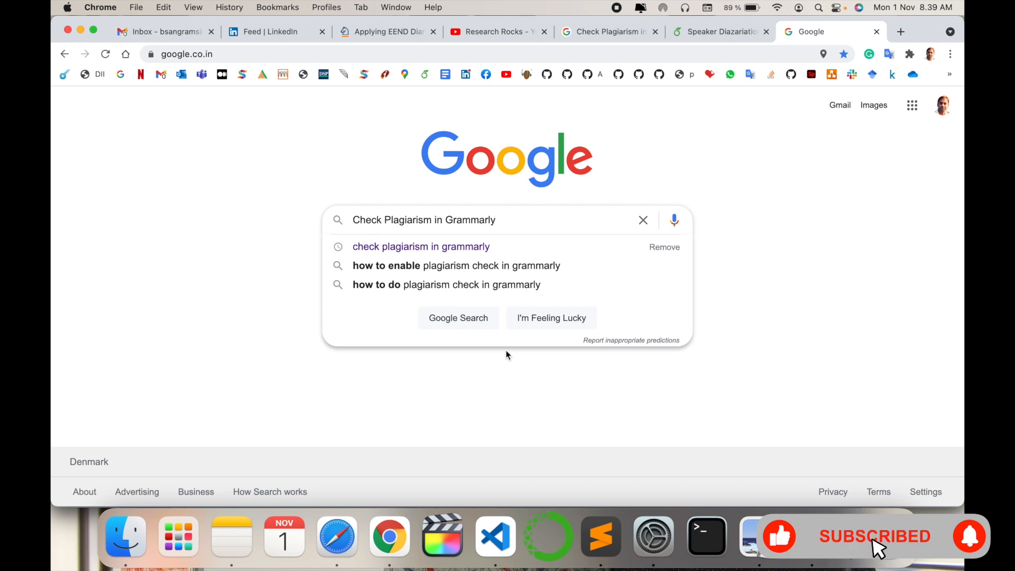
left_click(458, 317)
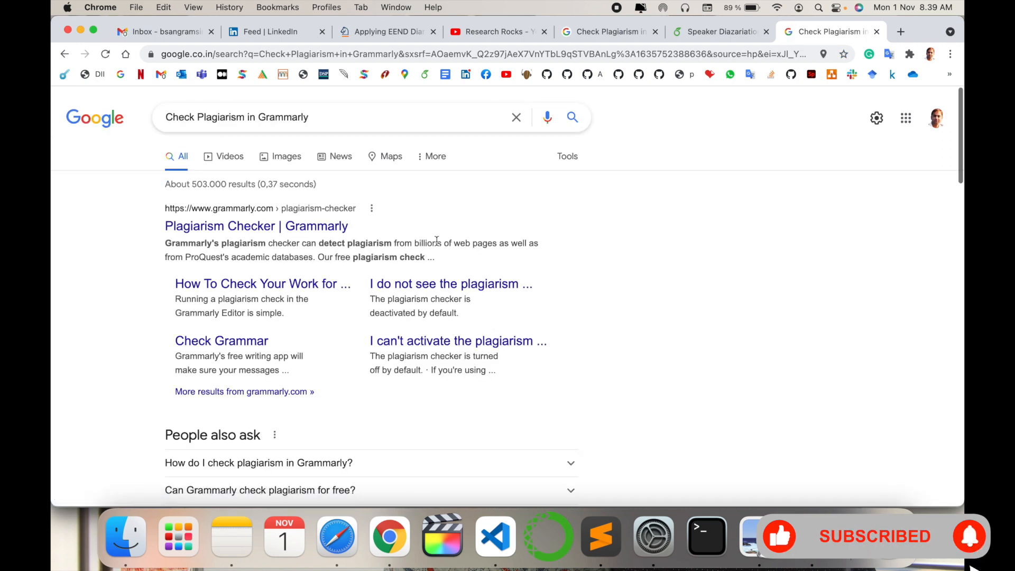
mouse_move(256, 226)
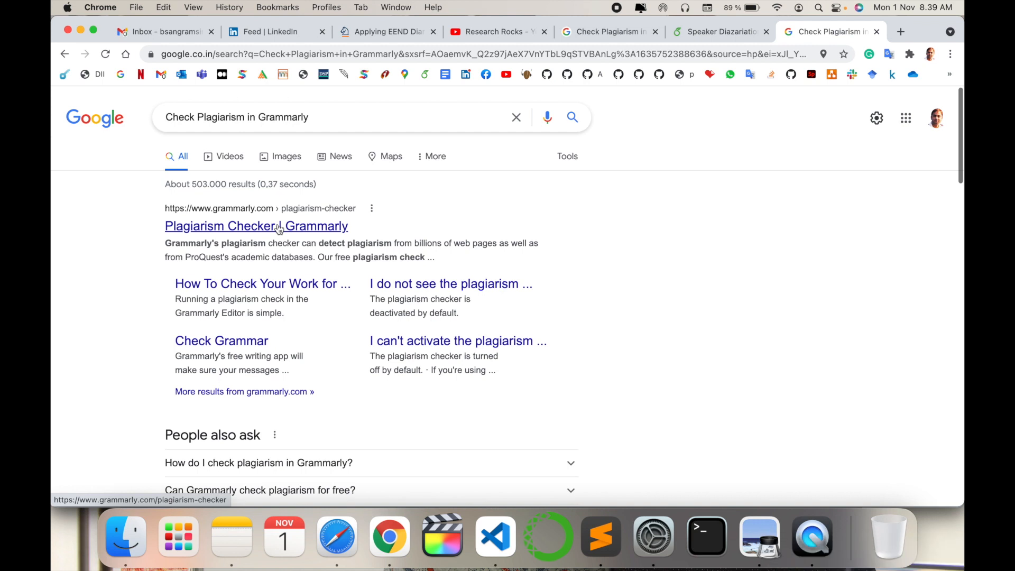
left_click(256, 227)
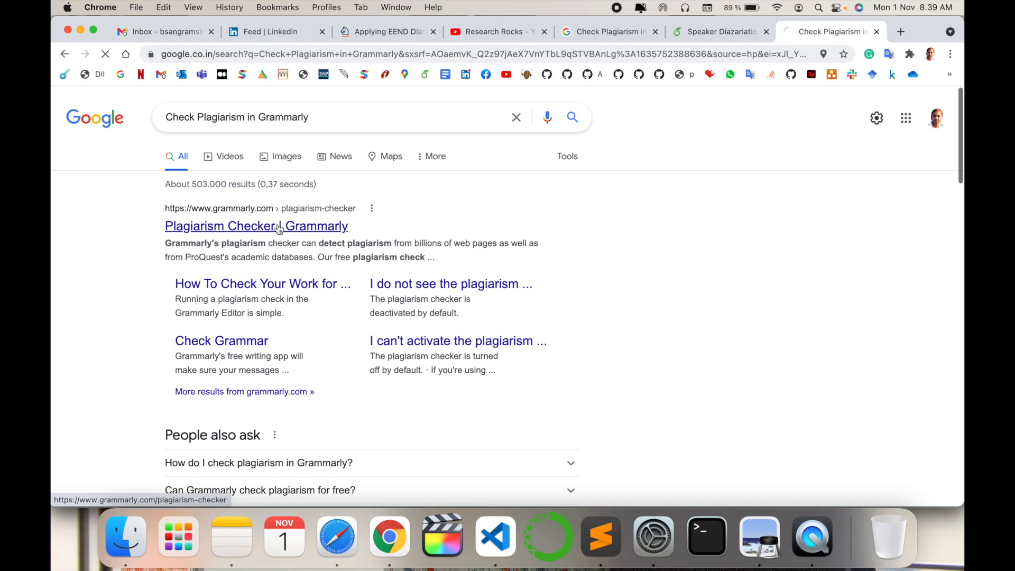
- Load grammarly.com/plagiarism-checker and bring its empty text box into view for input
left_click(256, 226)
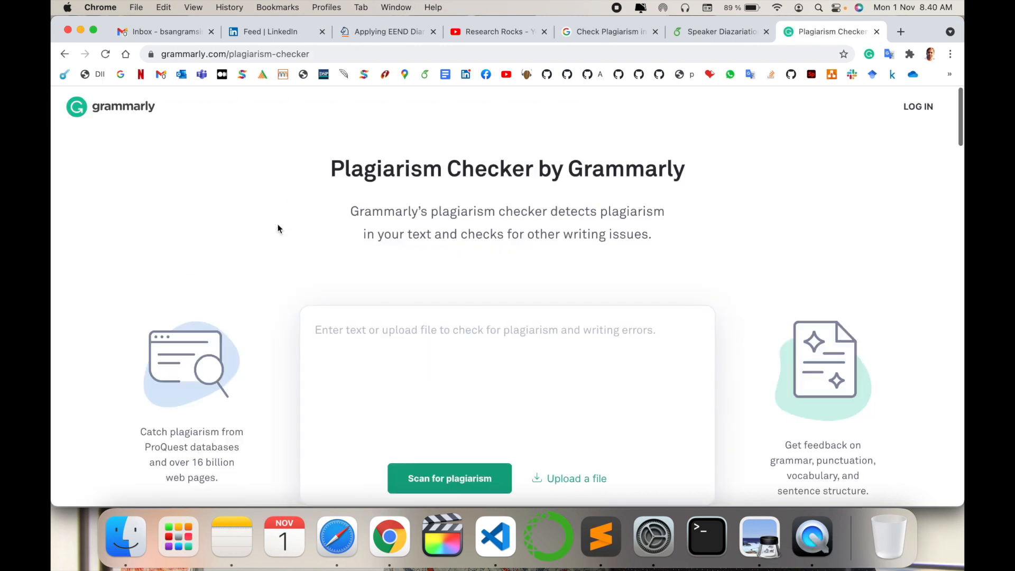
mouse_move(509, 228)
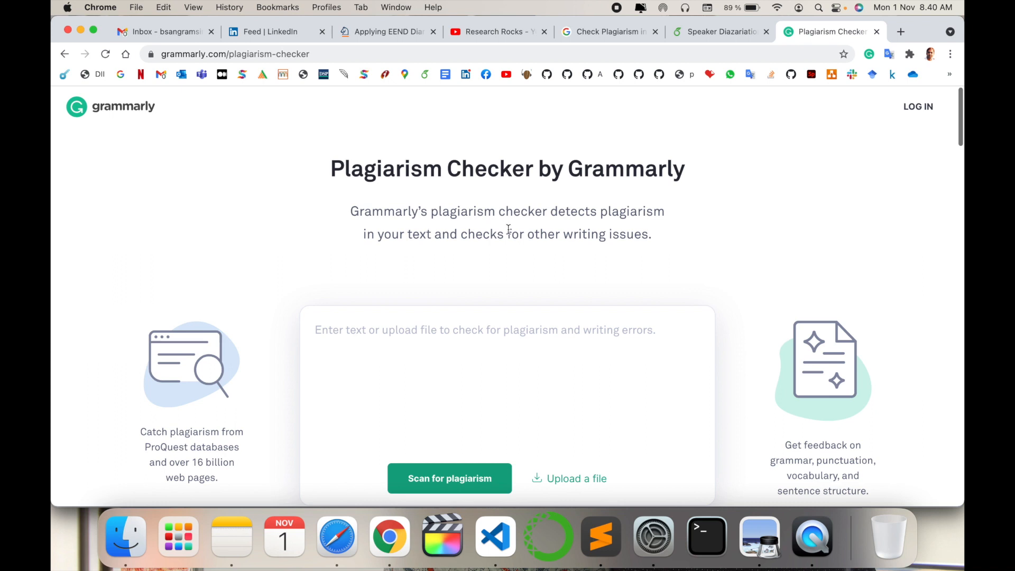
mouse_move(395, 258)
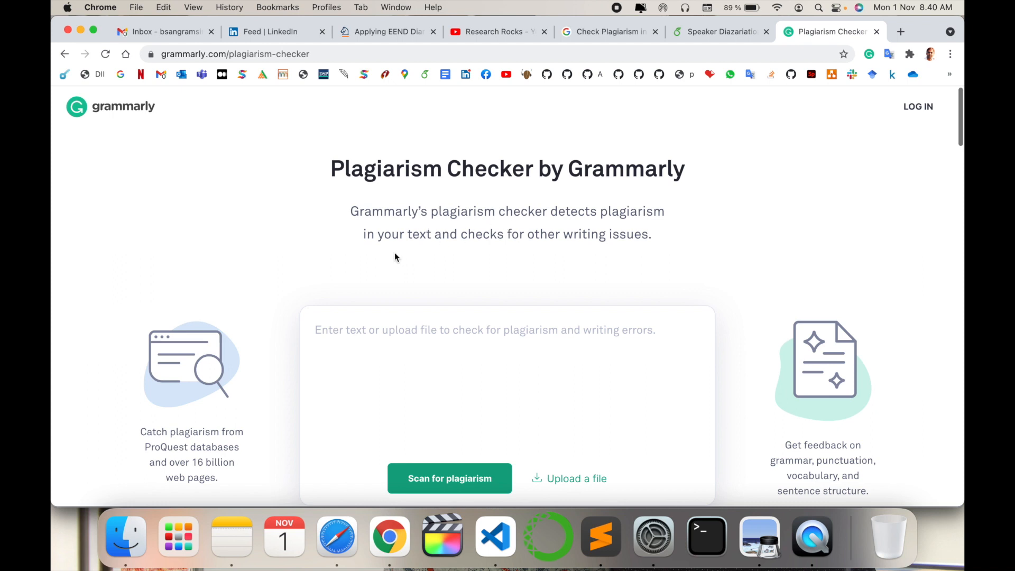
scroll("down", 3)
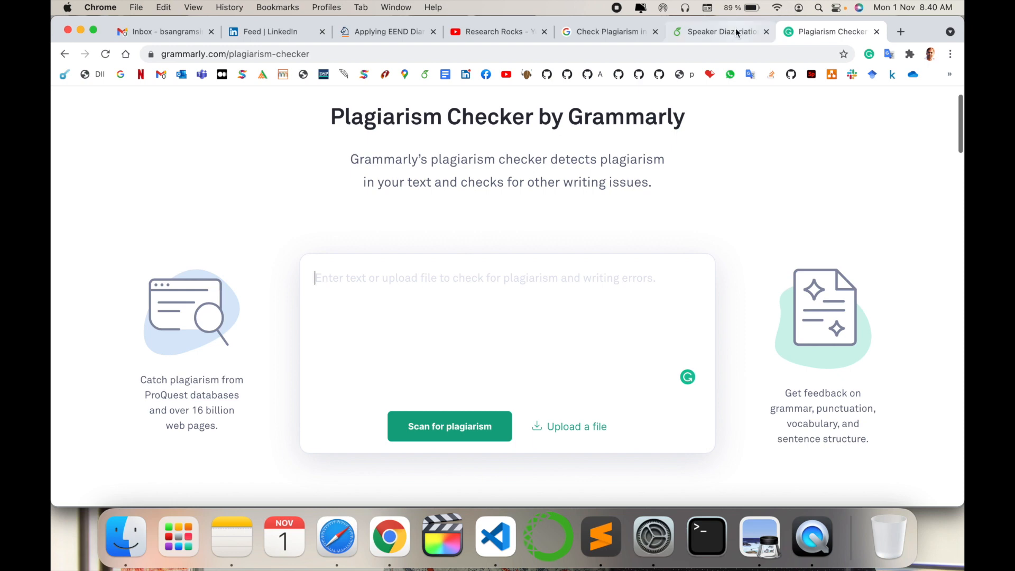
- Copy the speaker diarization abstract from Overleaf and paste it into Grammarly's checker text box
left_click(717, 31)
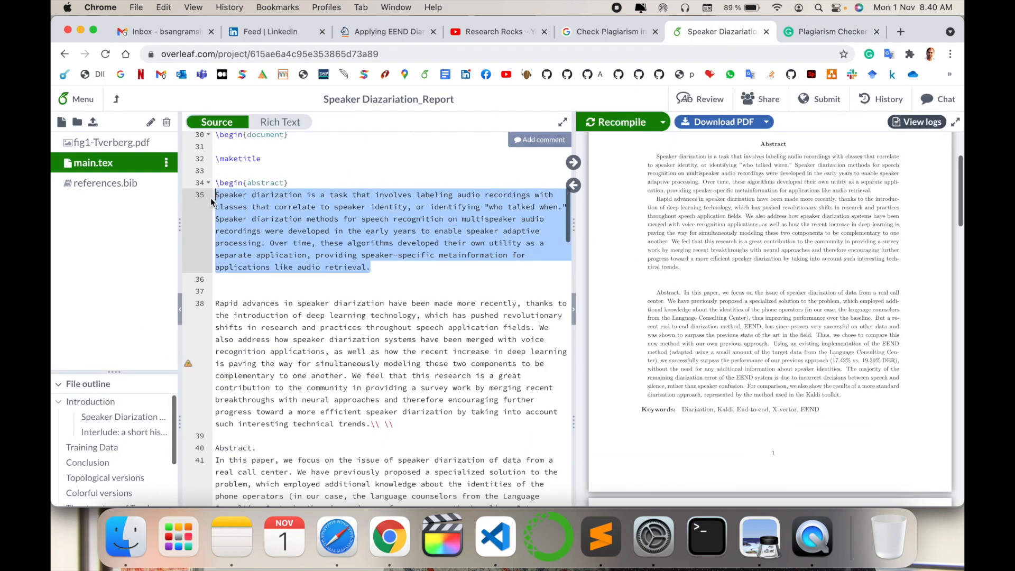
left_click(830, 31)
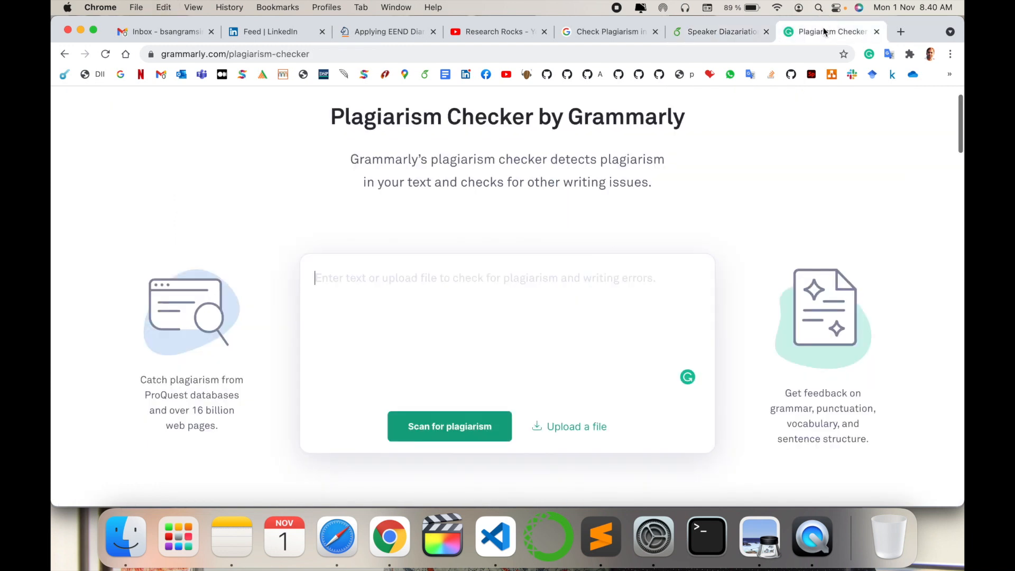
mouse_move(353, 361)
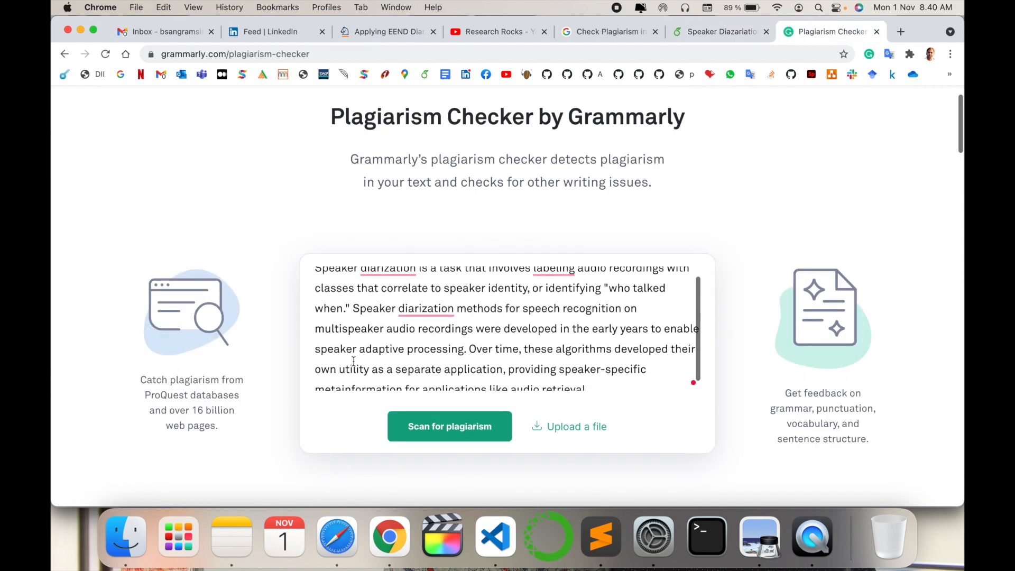
left_click(387, 278)
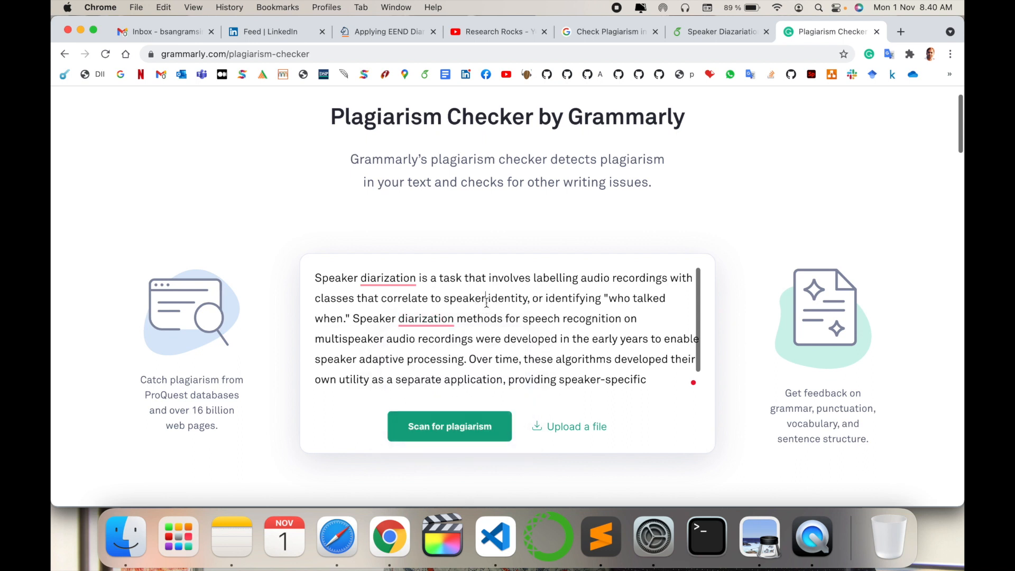
scroll("down", 3)
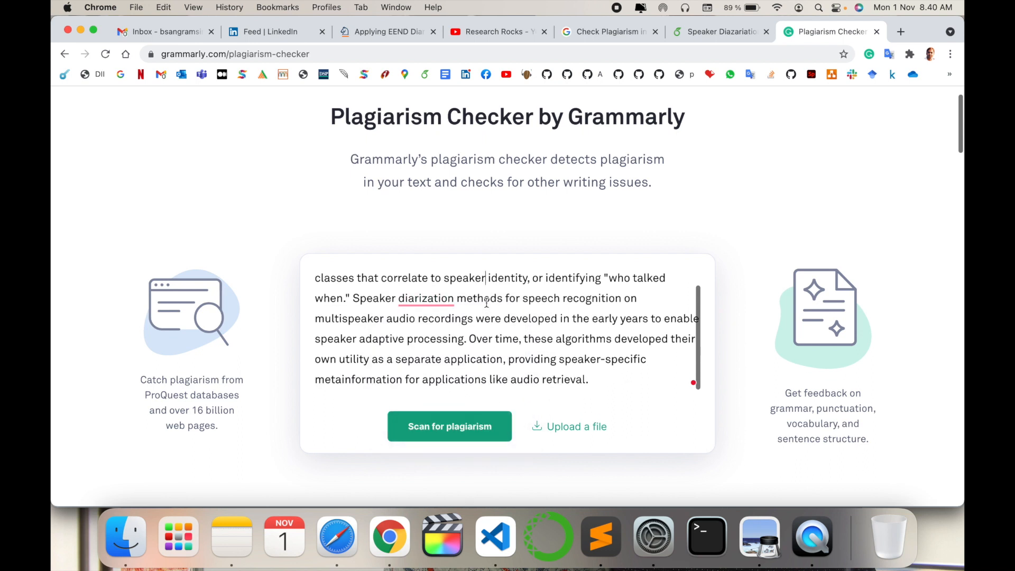
left_click(449, 427)
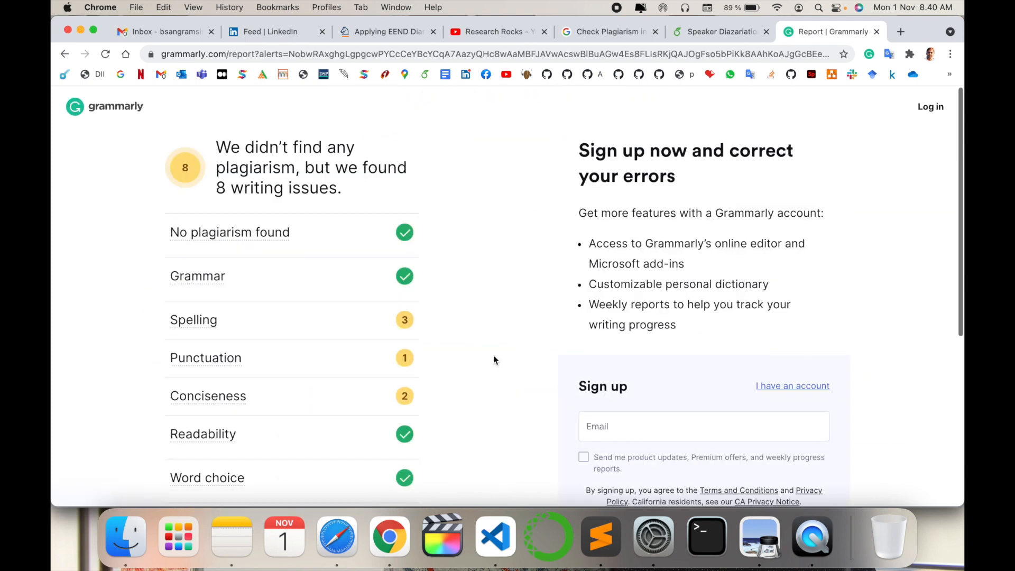
mouse_move(230, 232)
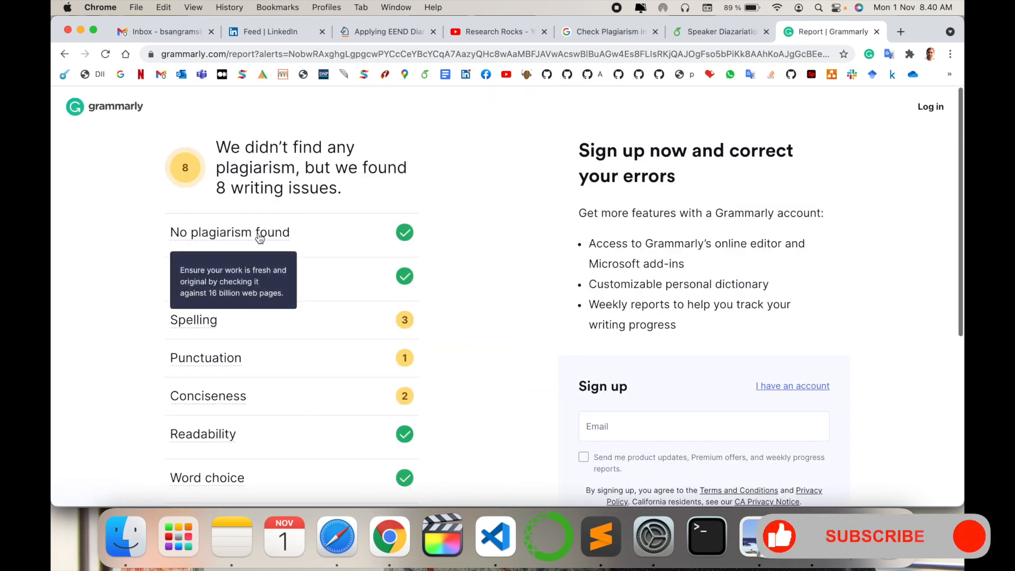
scroll("down", 3)
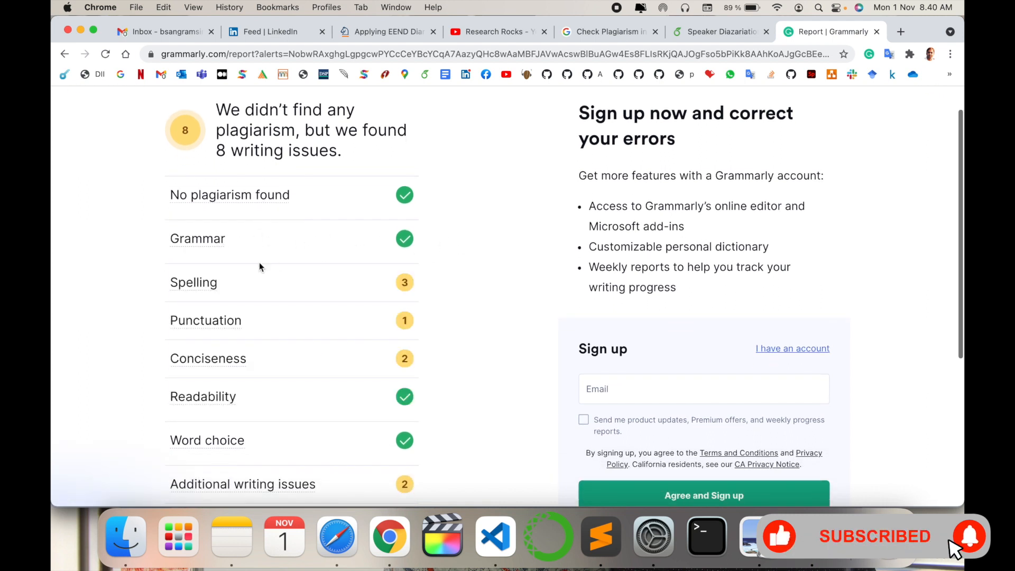
left_click(194, 282)
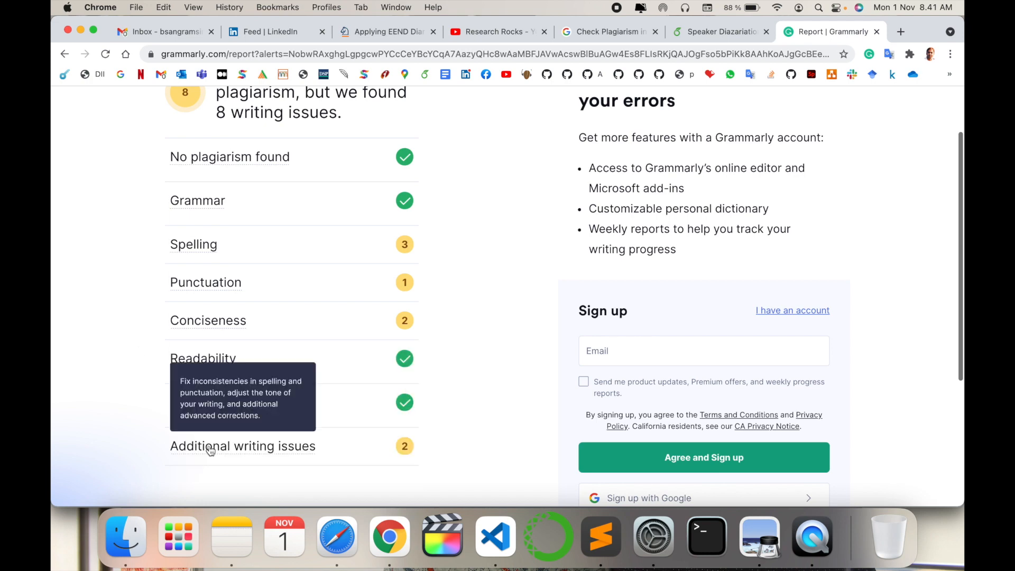
scroll("down", 3)
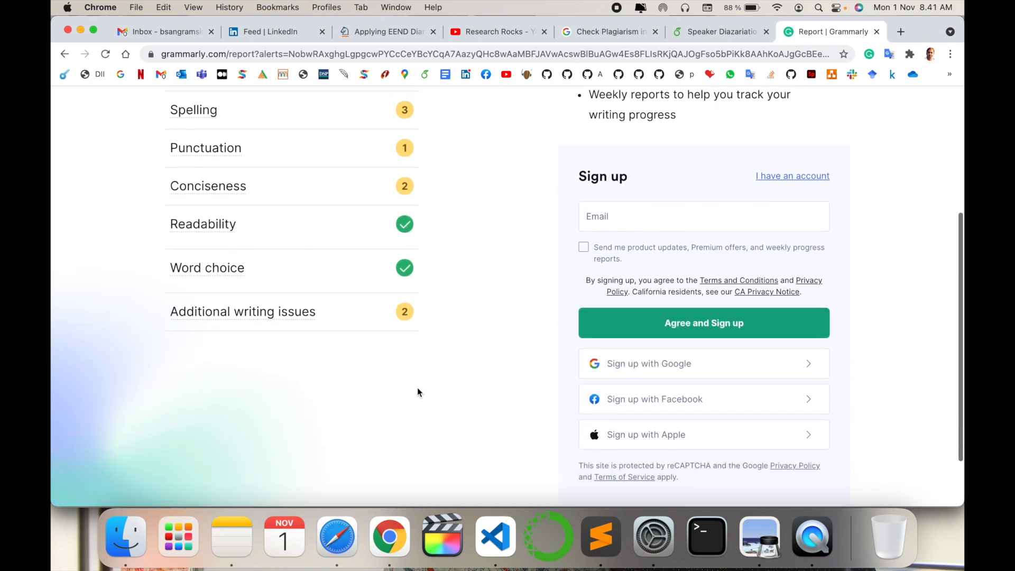
scroll("up", 3)
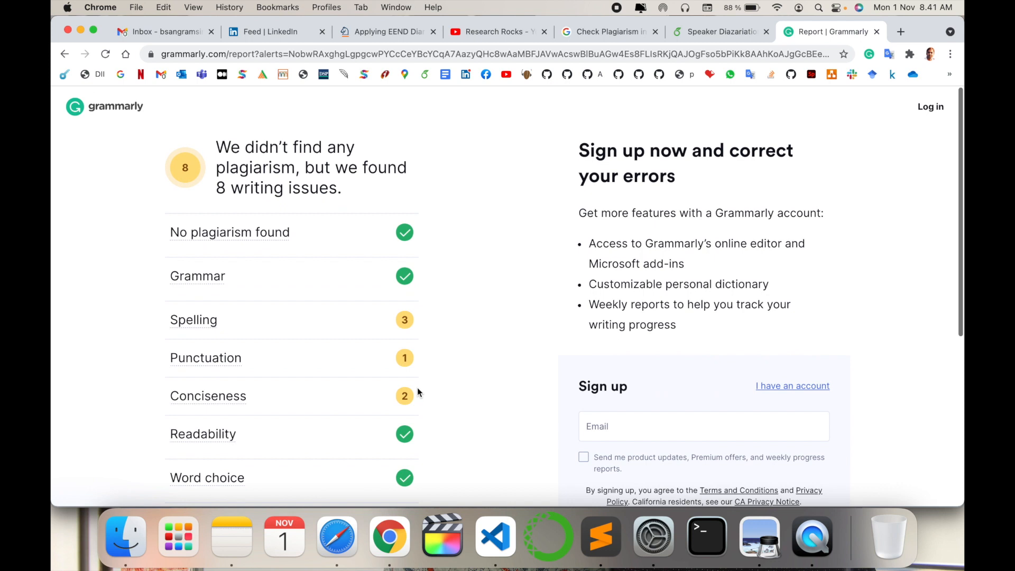
- Scroll through the report showing no plagiarism, 5 writing issues and the Annual and Quarterly plans
scroll("down", 3)
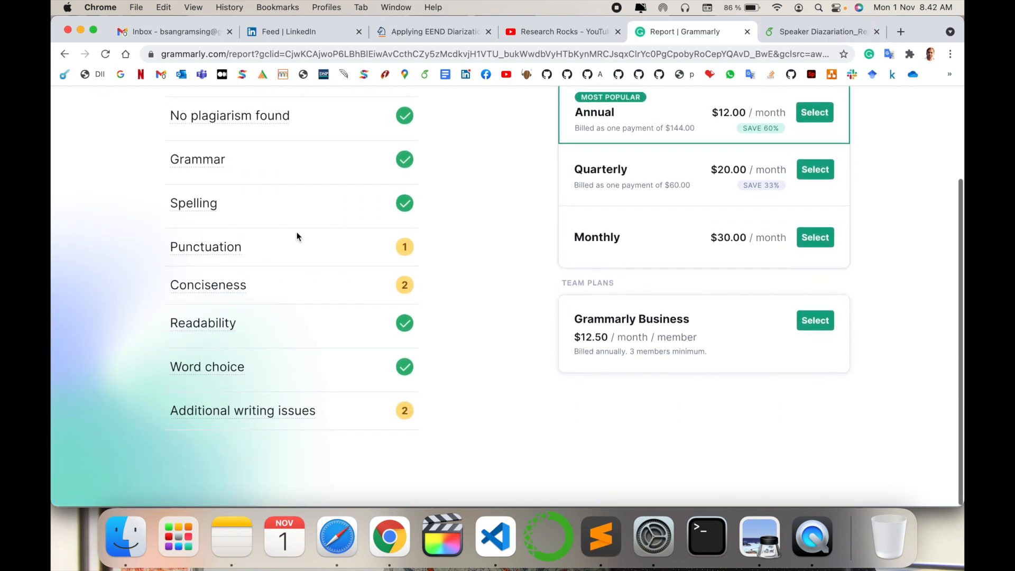
scroll("up", 3)
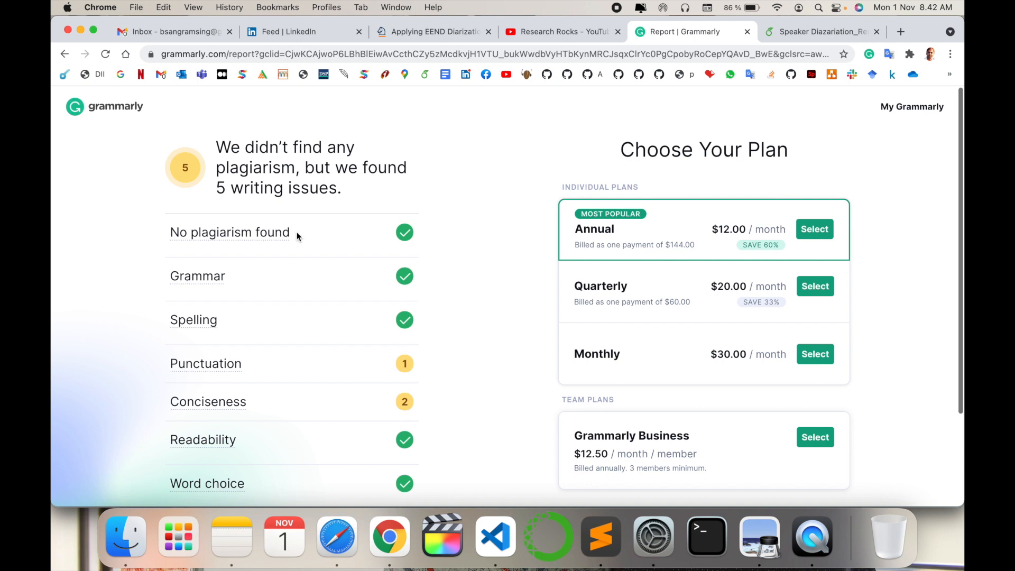
mouse_move(446, 182)
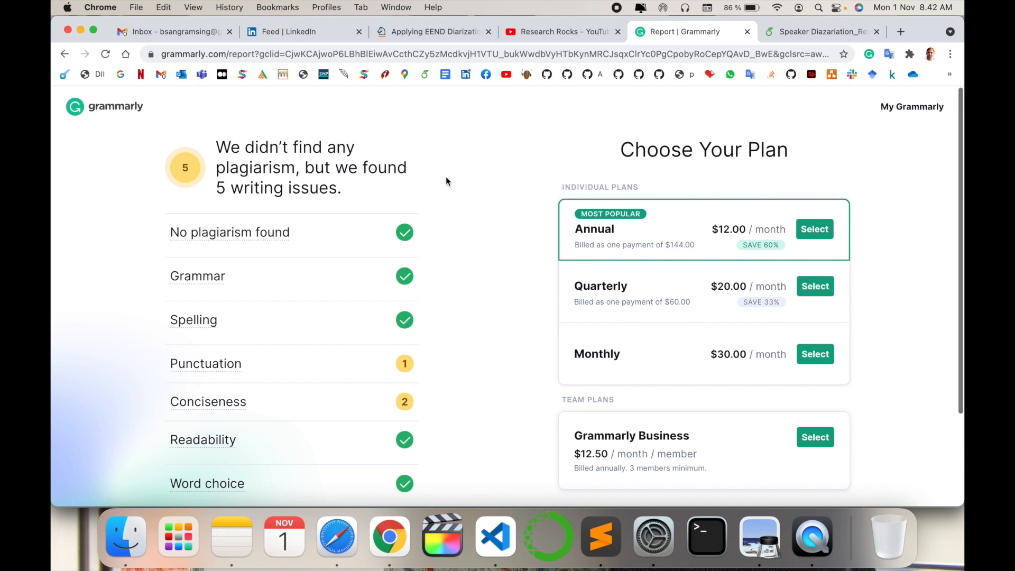
mouse_move(576, 270)
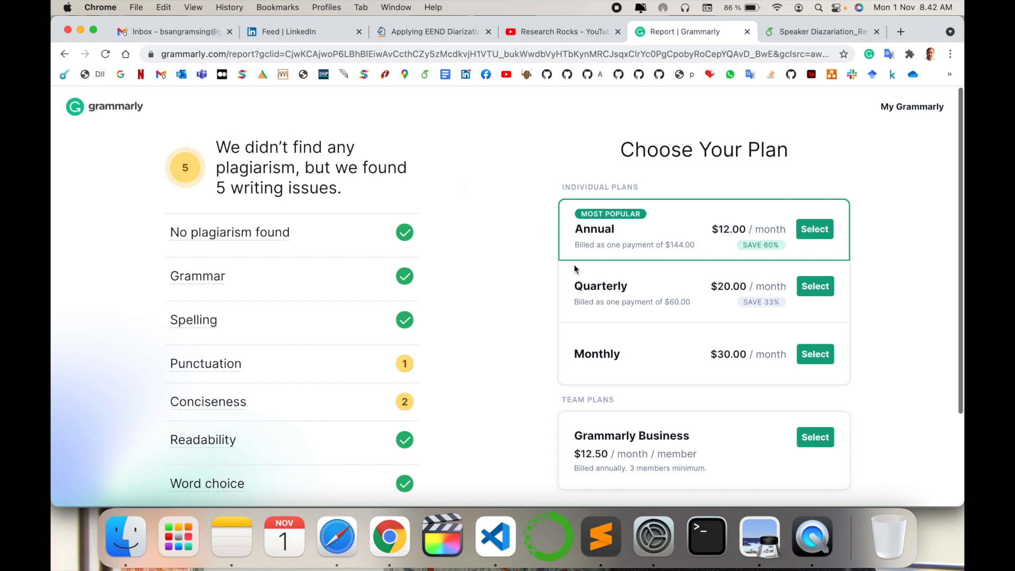
mouse_move(685, 304)
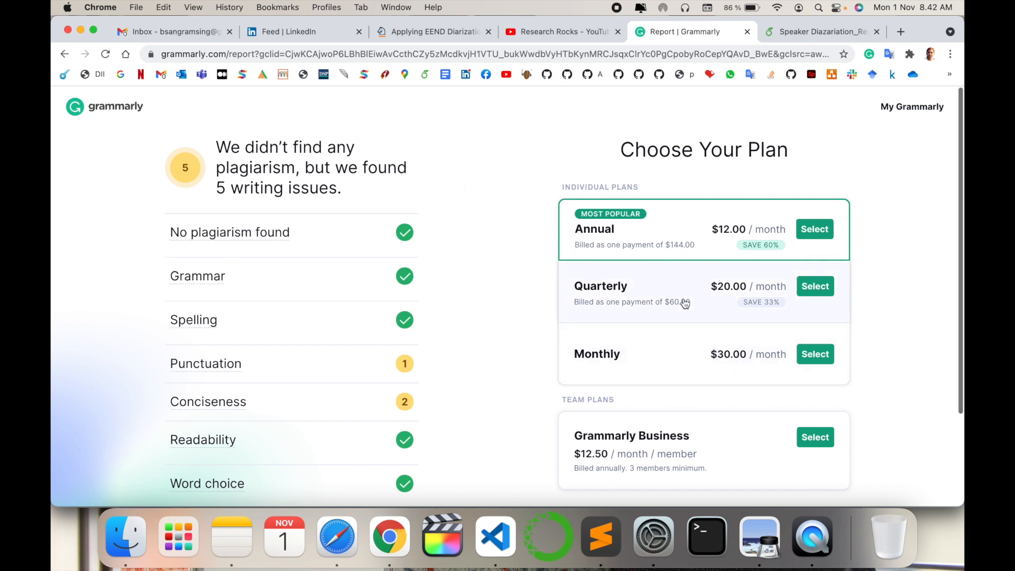
scroll("down", 3)
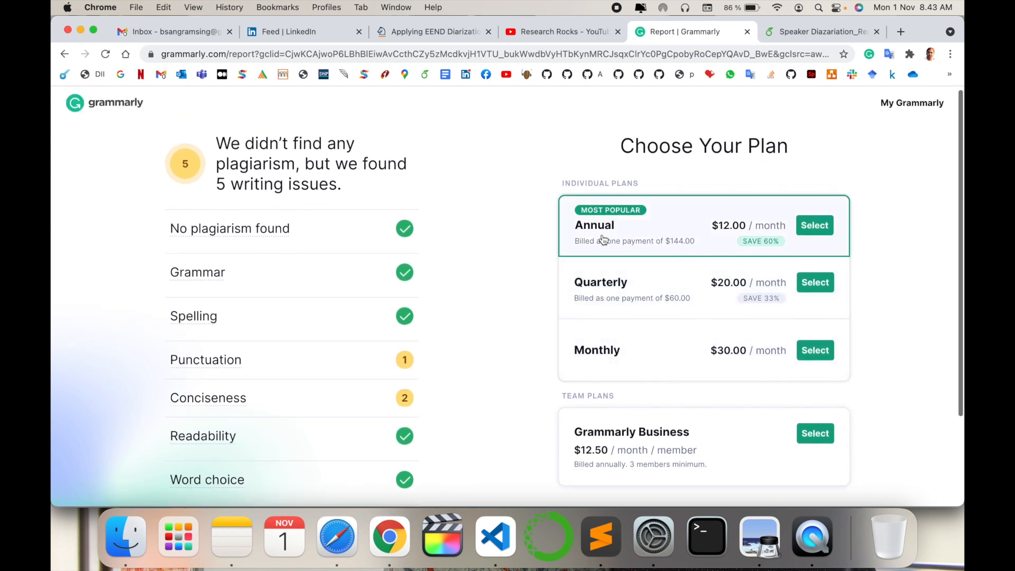
mouse_move(709, 236)
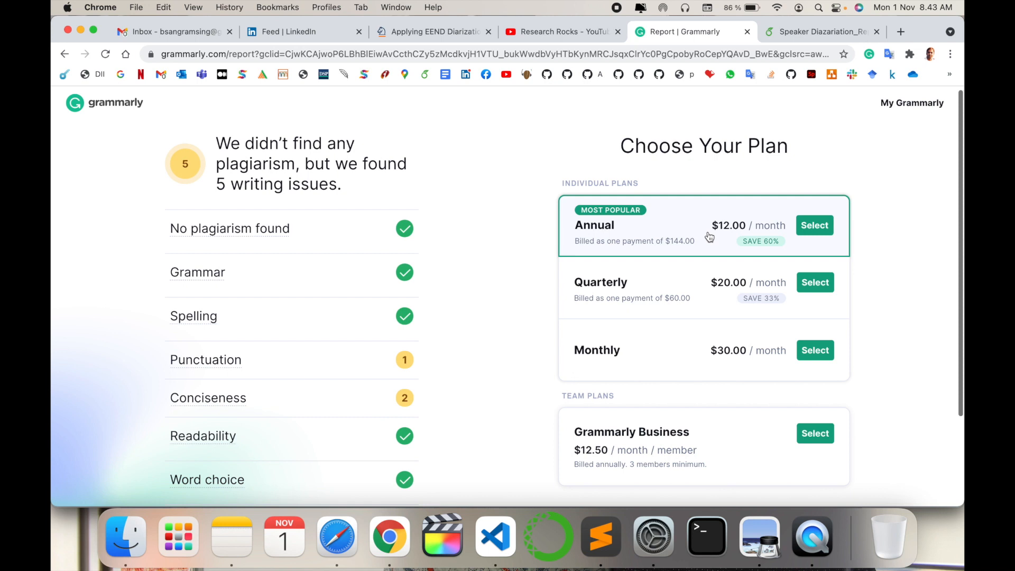
mouse_move(712, 301)
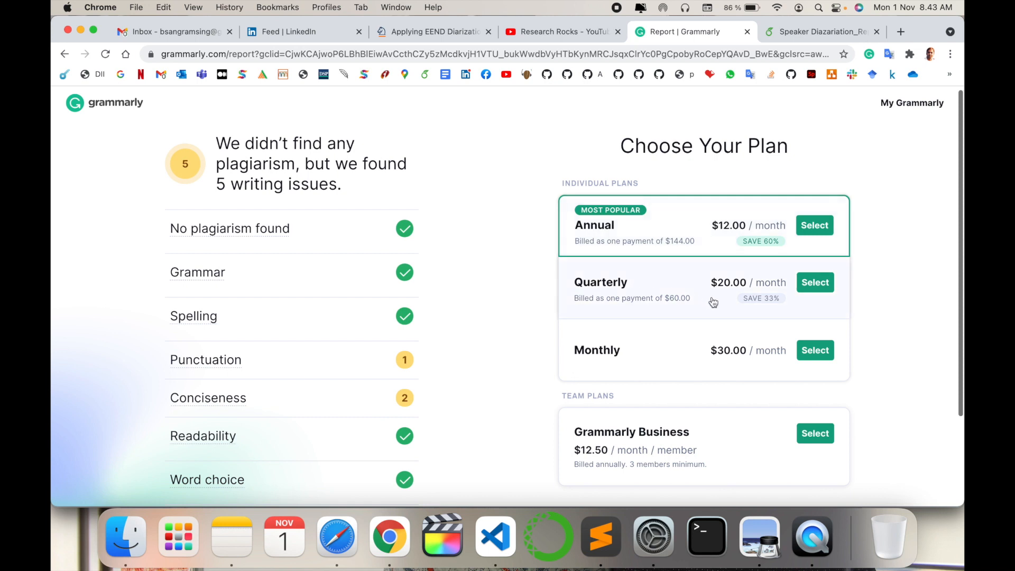
mouse_move(702, 365)
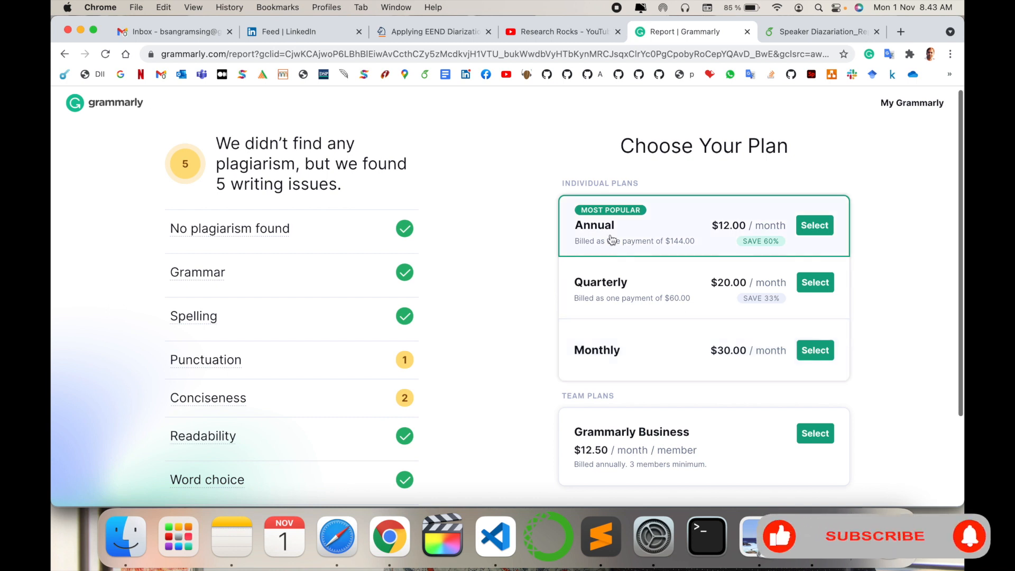
mouse_move(868, 547)
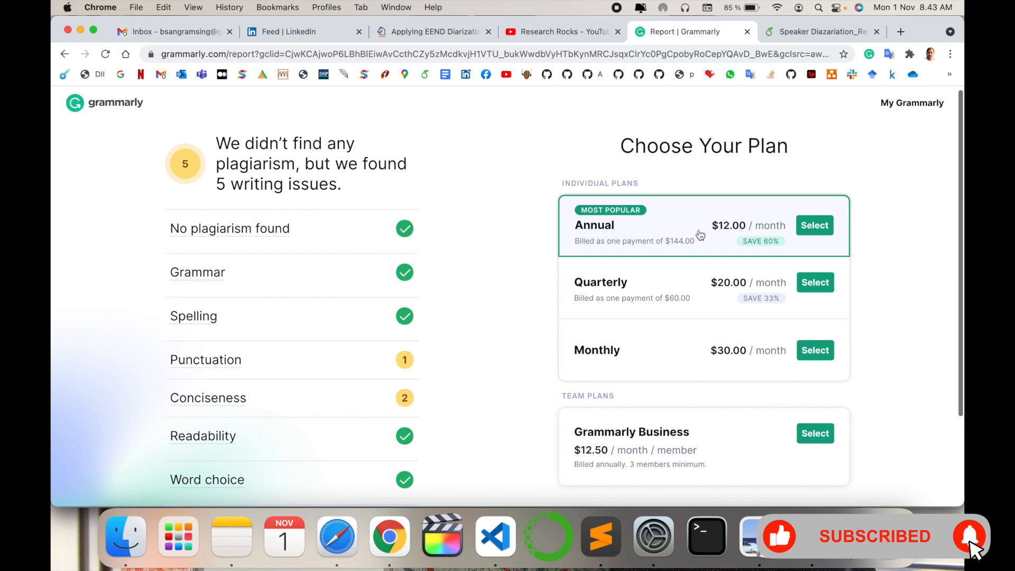
mouse_move(727, 361)
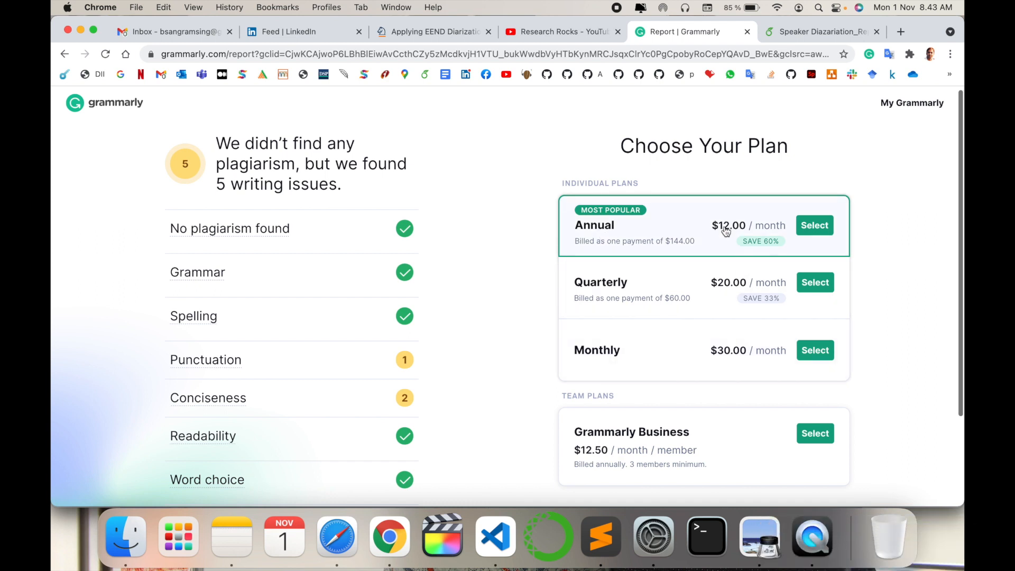
scroll("down", 3)
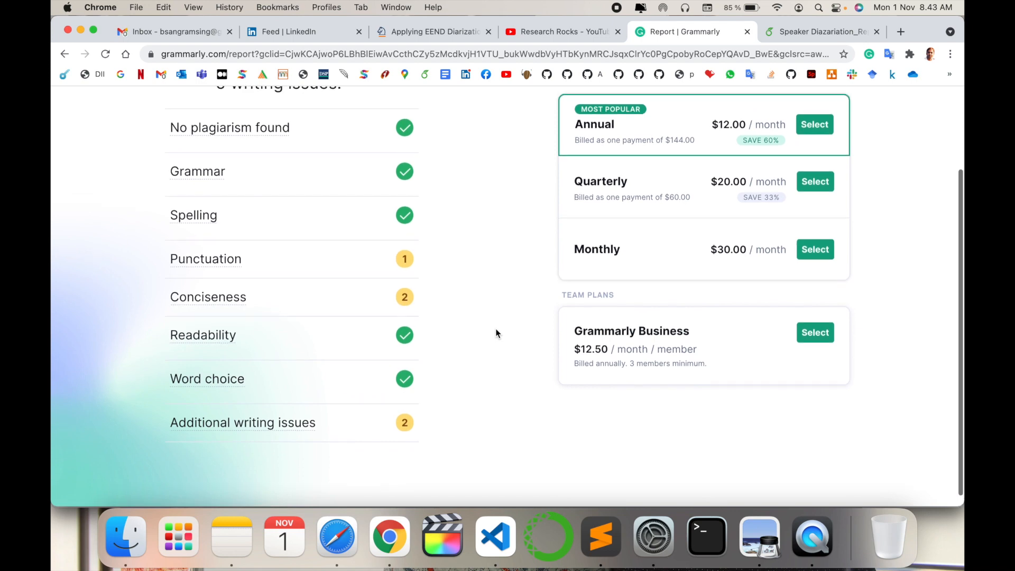
scroll("up", 3)
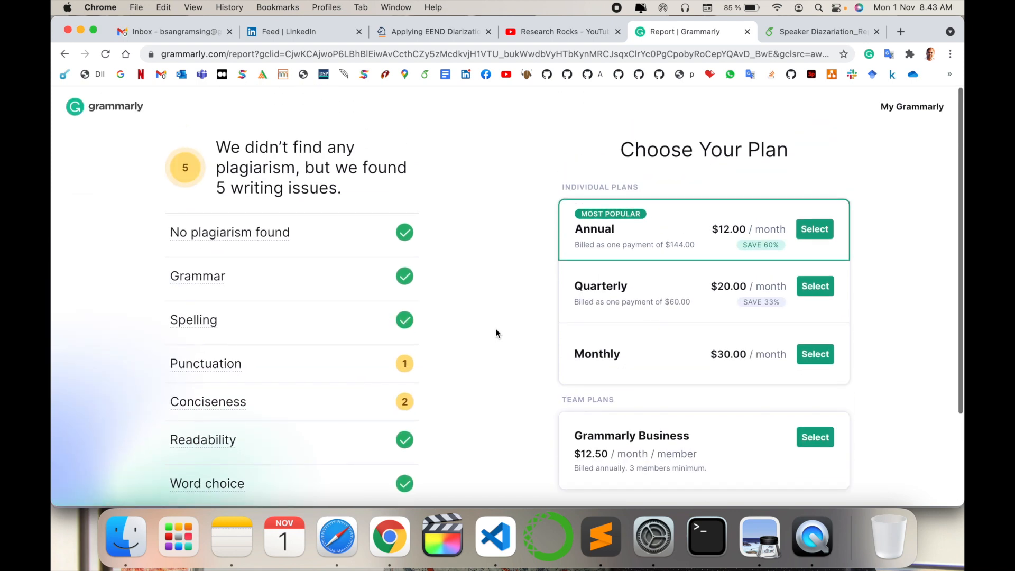